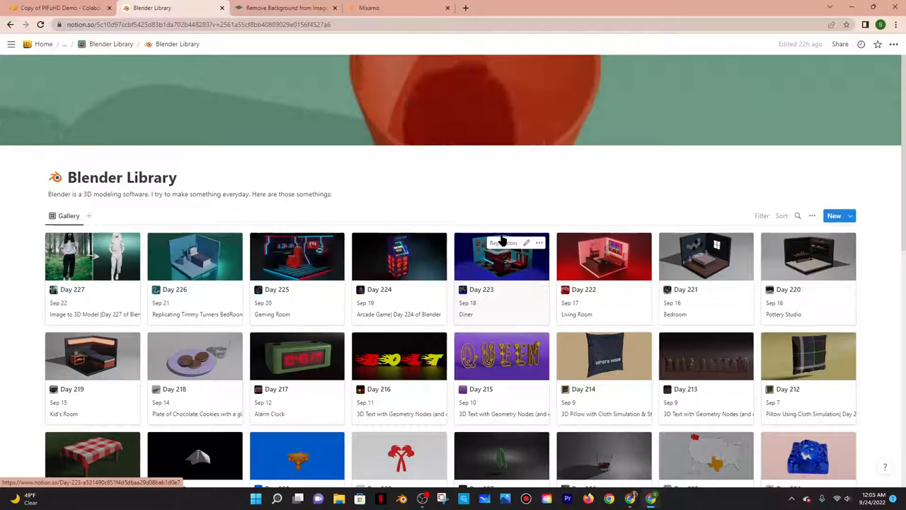
- Browse the Notion Blender Library and Mixamo character tabs, then bring up remove.bg
click(501, 256)
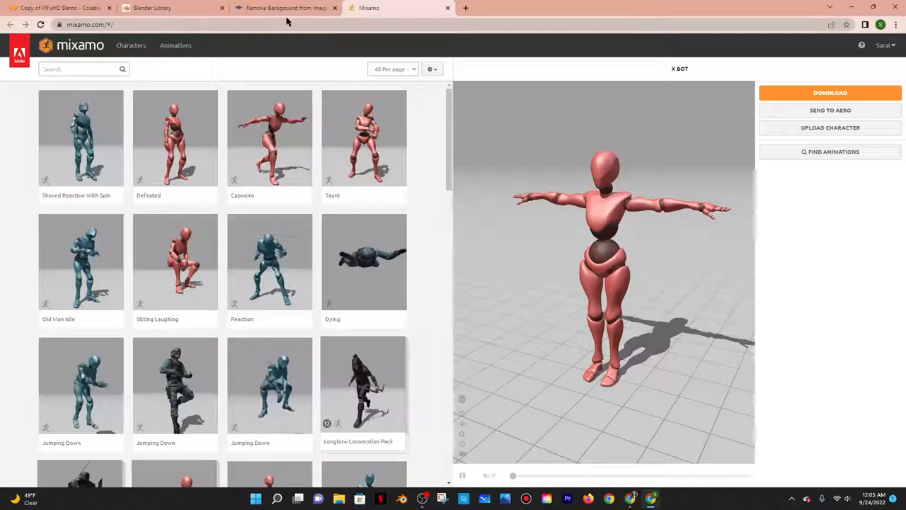
click(170, 8)
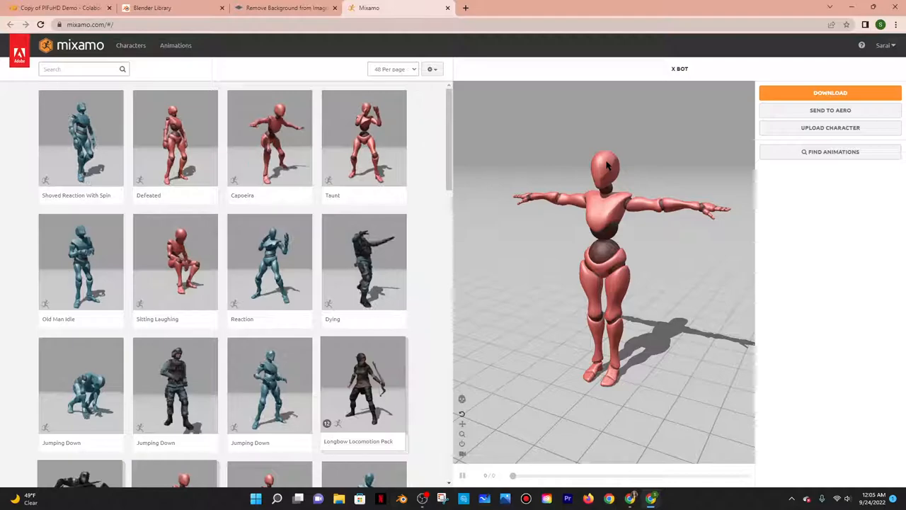
click(283, 8)
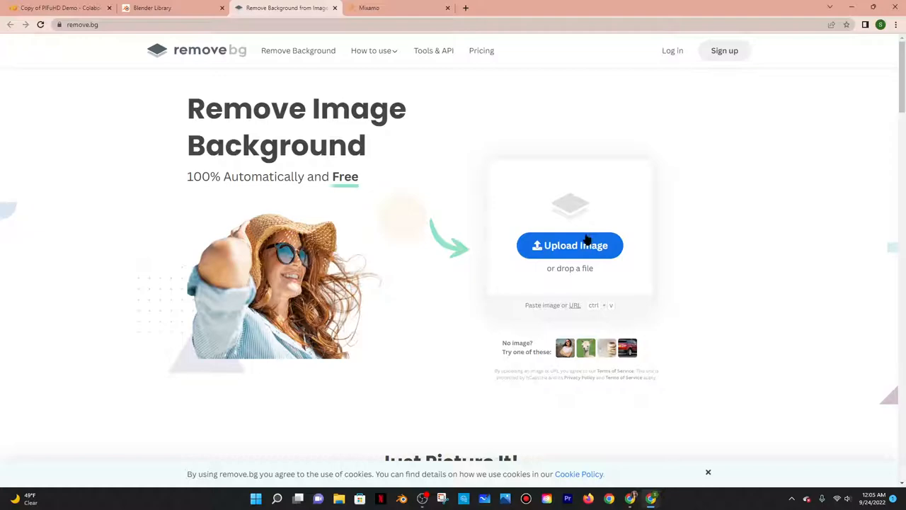
- Upload the white-gown photo to remove.bg and download its transparent PNG cut-out
click(570, 245)
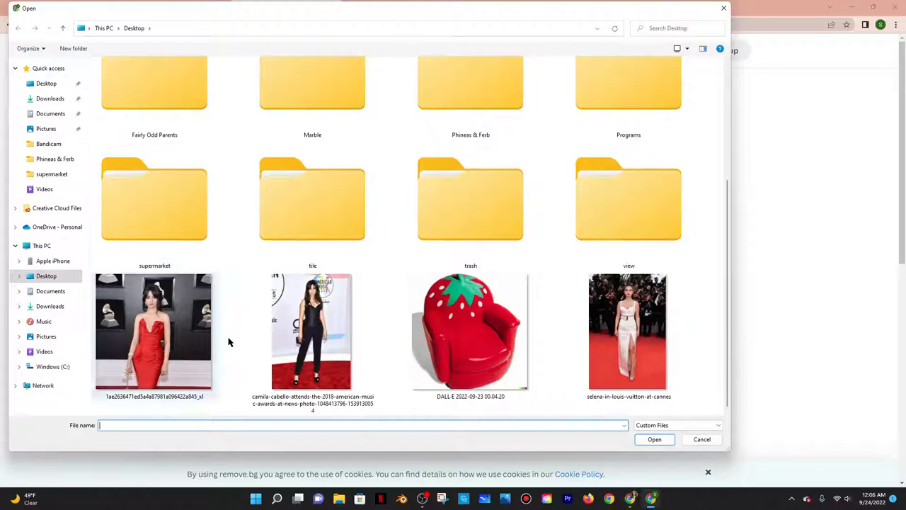
click(629, 331)
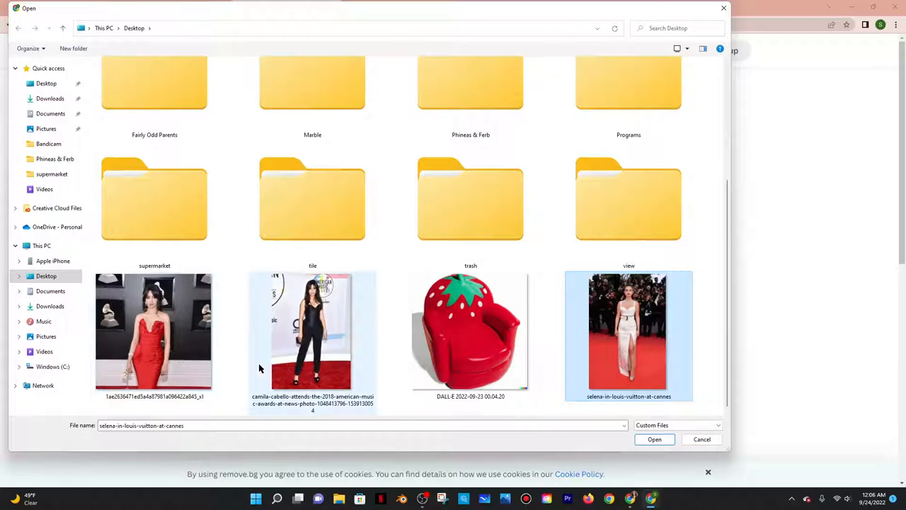
click(655, 439)
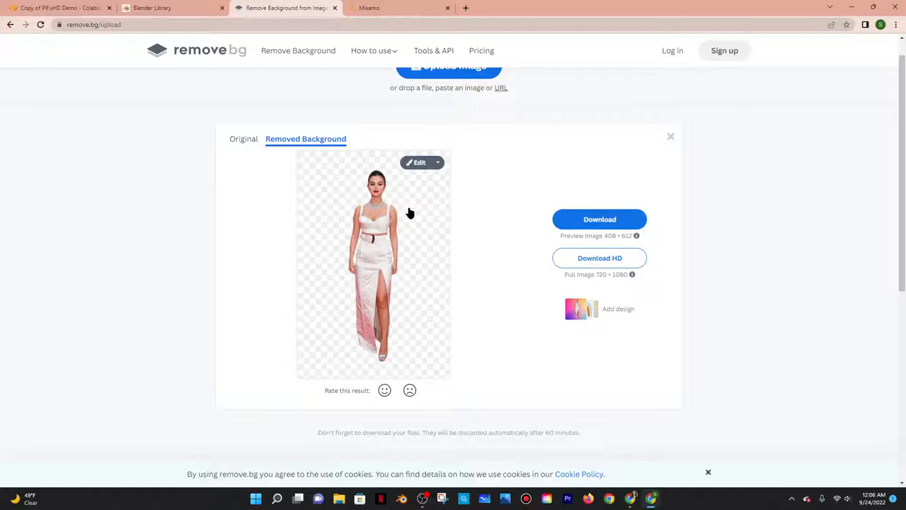
click(600, 219)
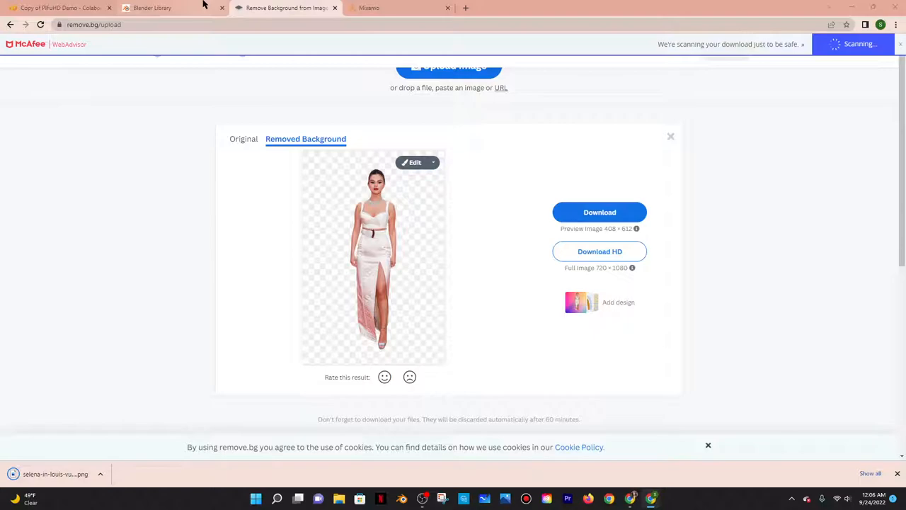
click(152, 8)
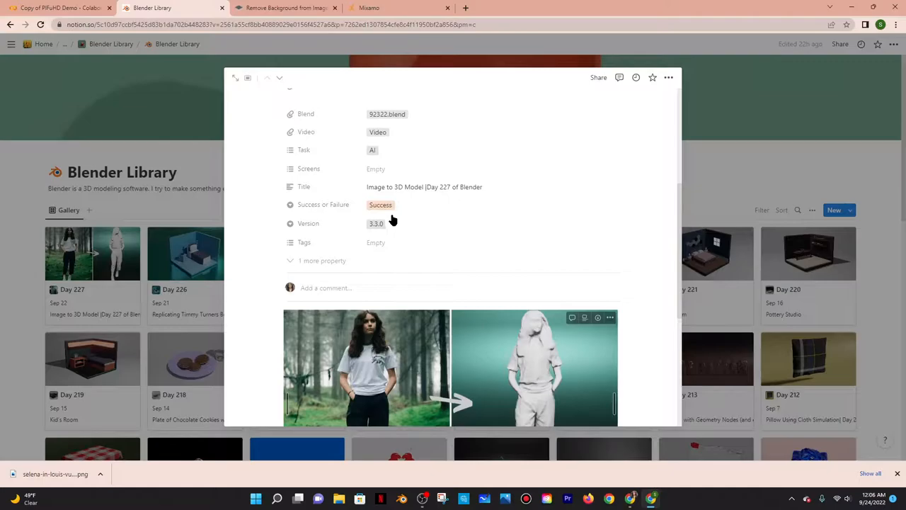
- View the Day 227 entry's PIFuHD project page, then the Colab PIFuHD demo notebook
click(283, 8)
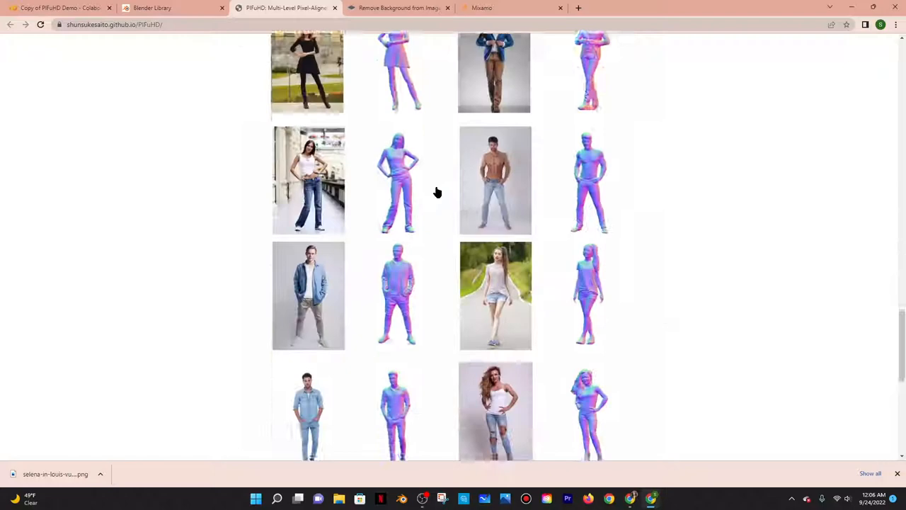
click(283, 8)
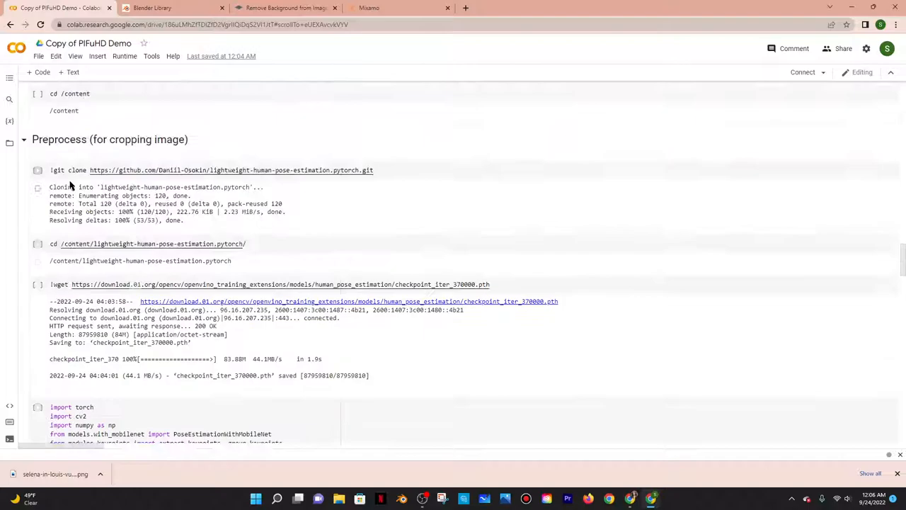
- Run the Configure input data upload cell and reconnect the failed Colab runtime
scroll(down, 3)
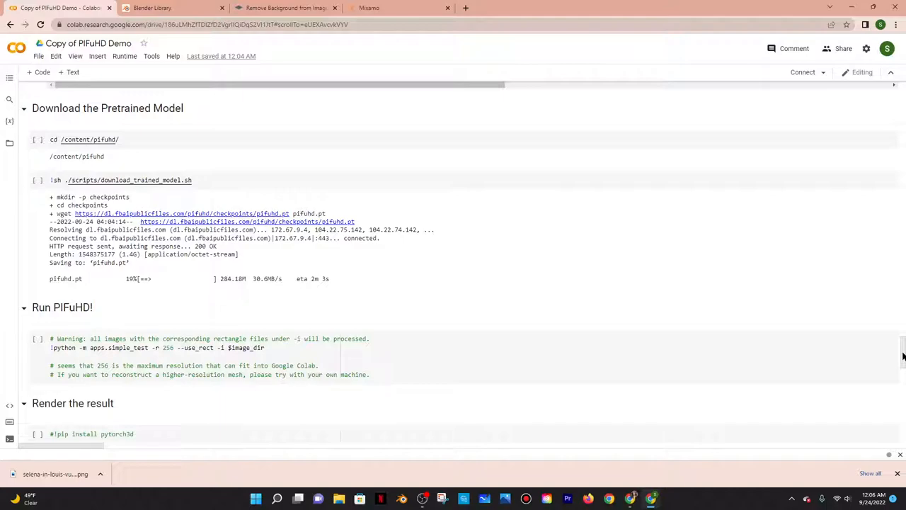
scroll(up, 3)
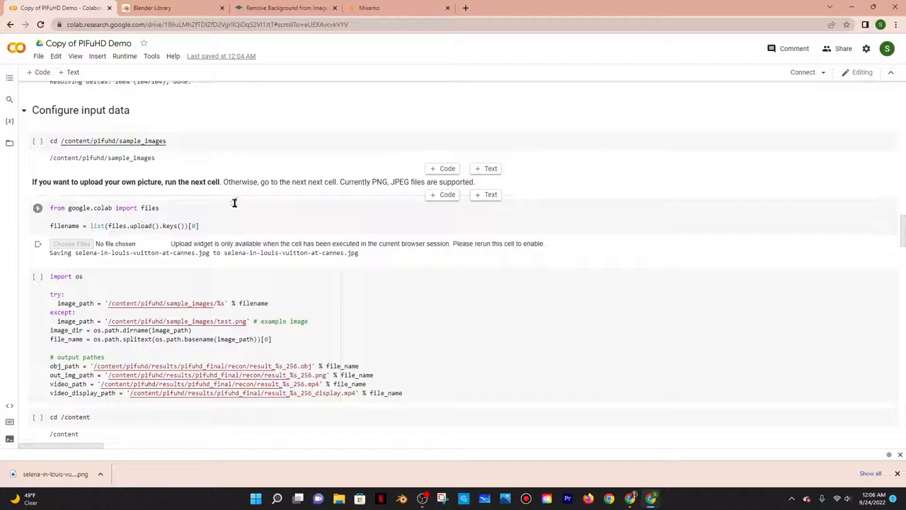
click(803, 72)
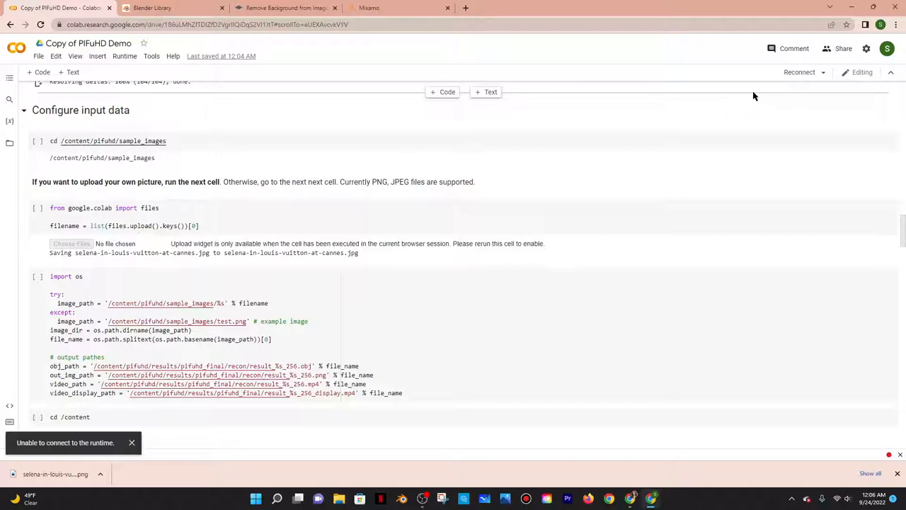
click(799, 71)
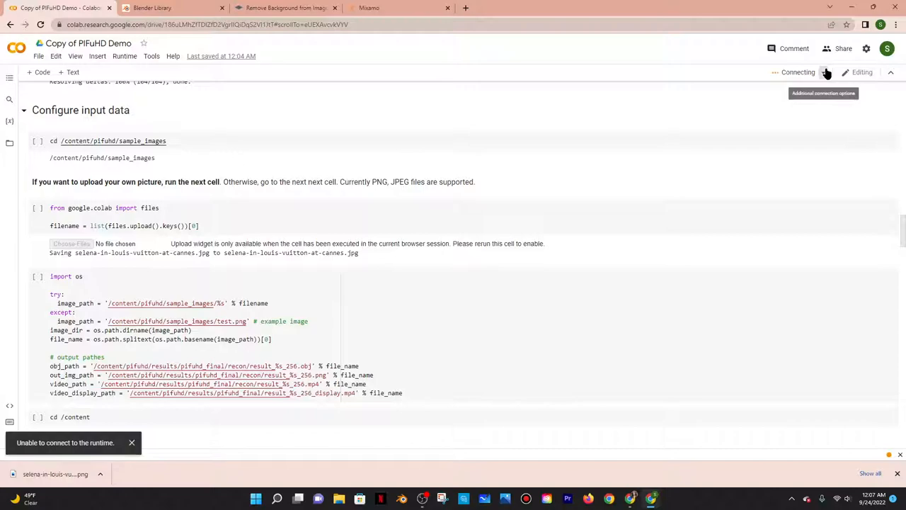
click(798, 71)
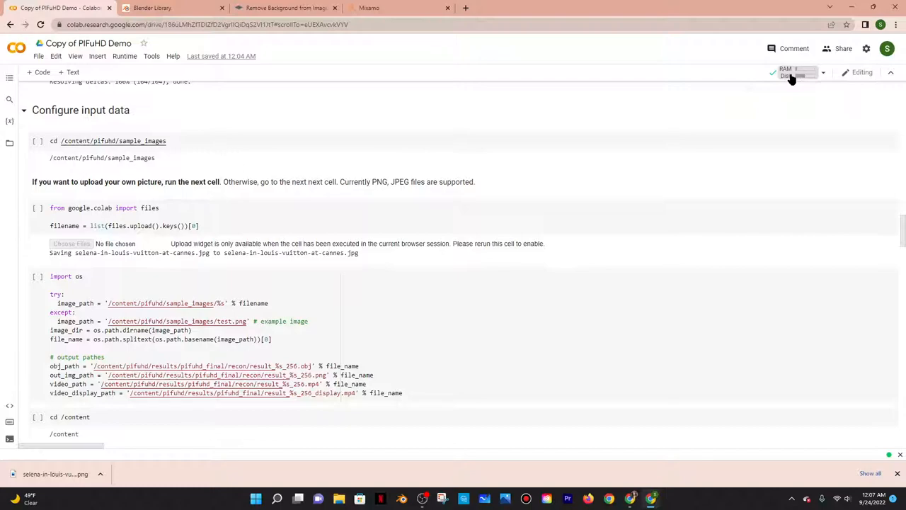
- Run PIFuHD on the uploaded PNG and expand the pifuhd folder to find results
scroll(down, 3)
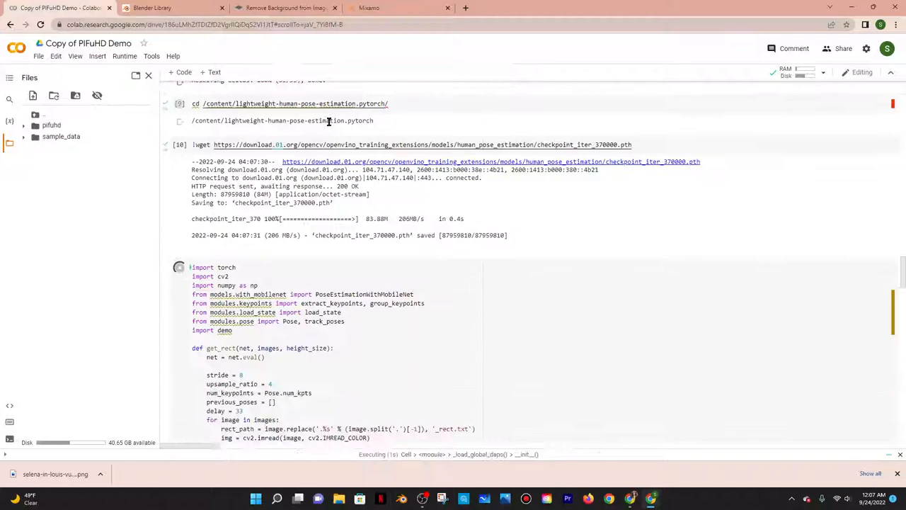
scroll(down, 3)
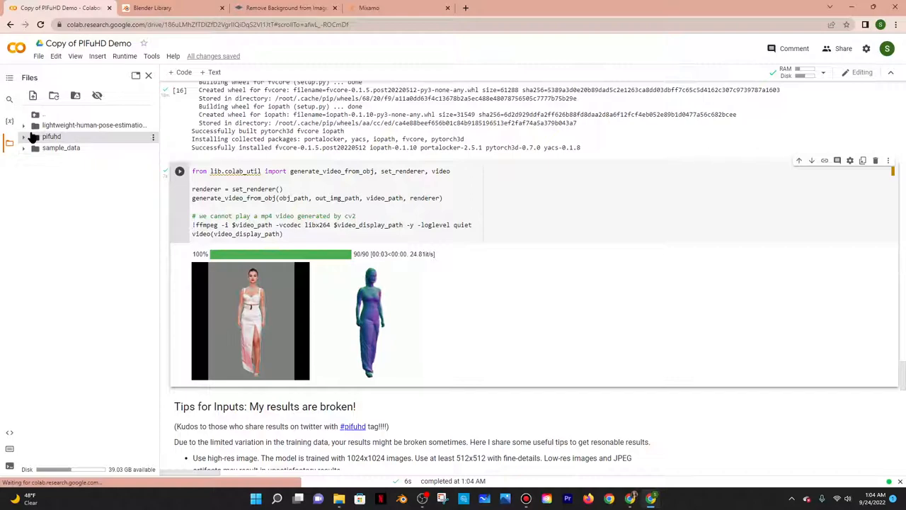
click(52, 136)
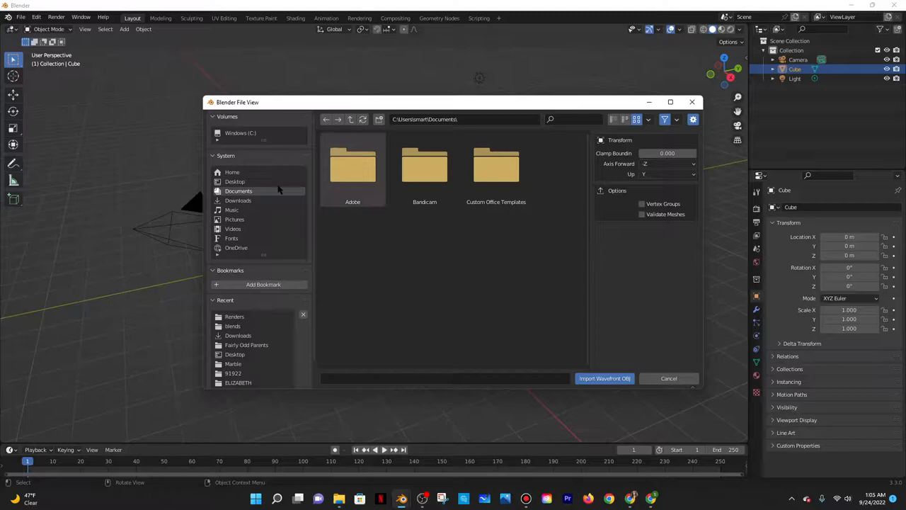
- Import the PIFuHD result OBJ via Wavefront import and delete the default Cube
click(605, 379)
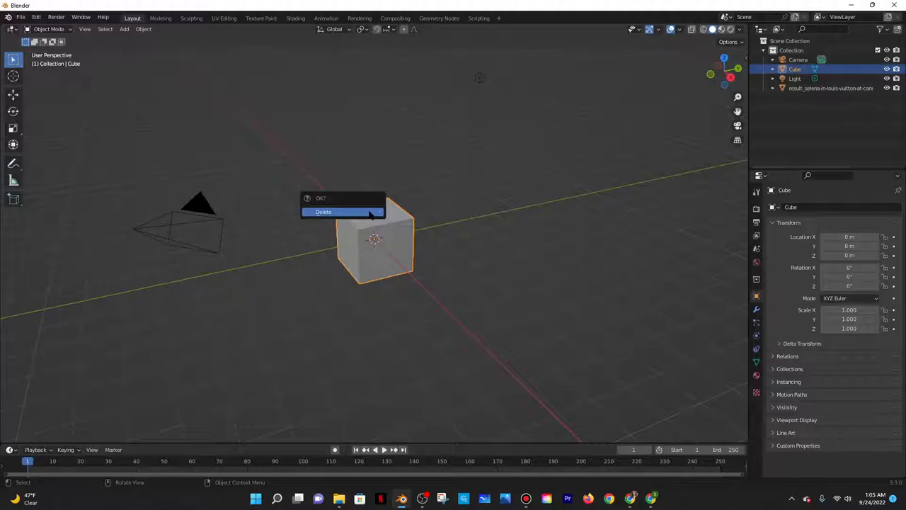
click(323, 212)
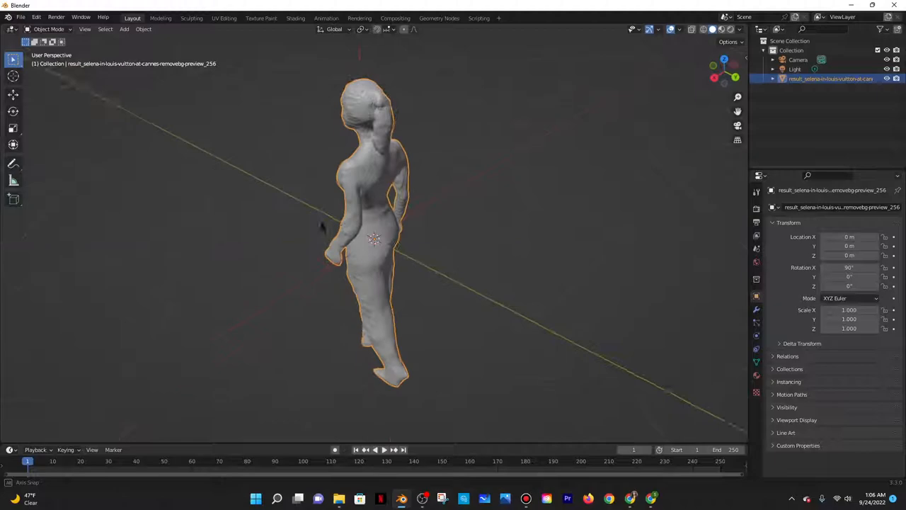
- Smooth the torso, shoulders, lower legs and upper back with the Sculpt Mode Smooth brush
right_click(378, 234)
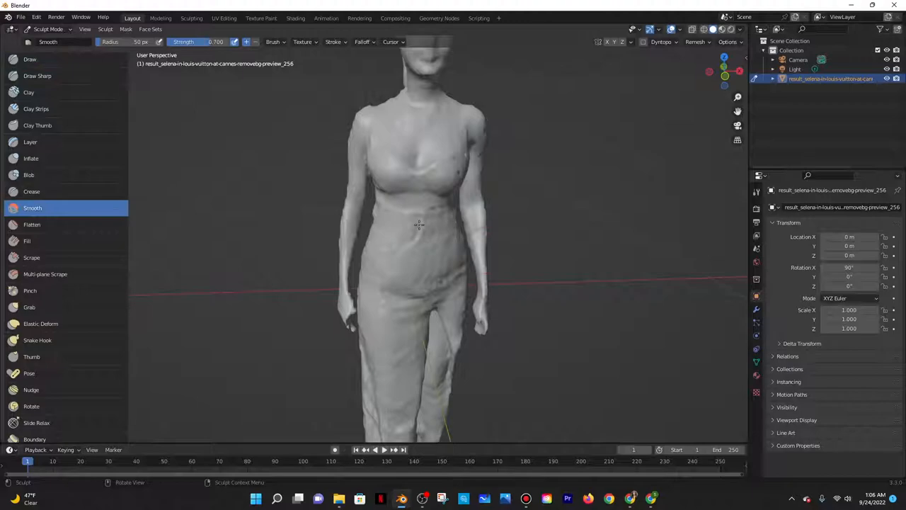
drag(418, 227, 393, 99)
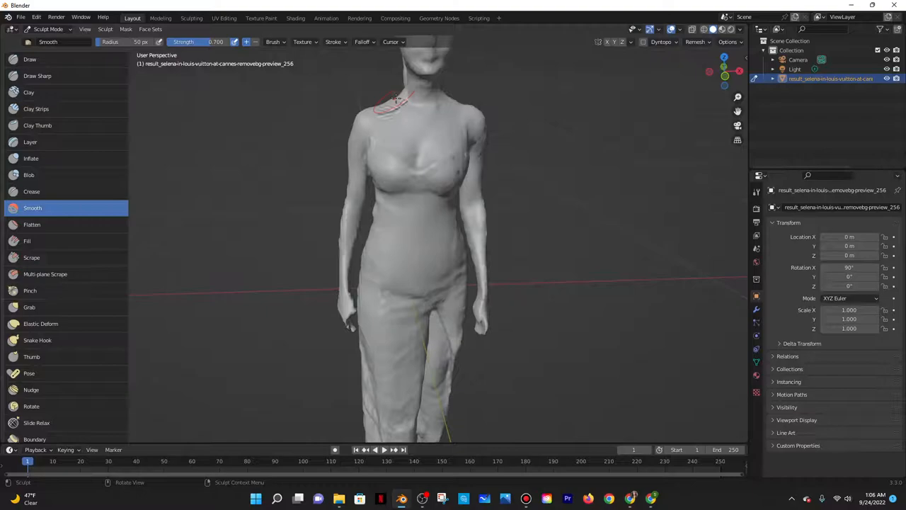
drag(425, 212, 439, 233)
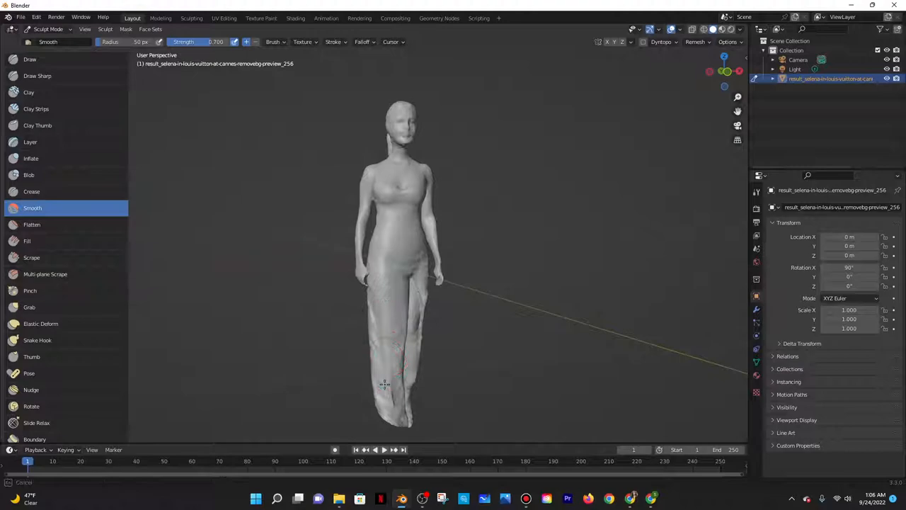
drag(425, 269, 383, 213)
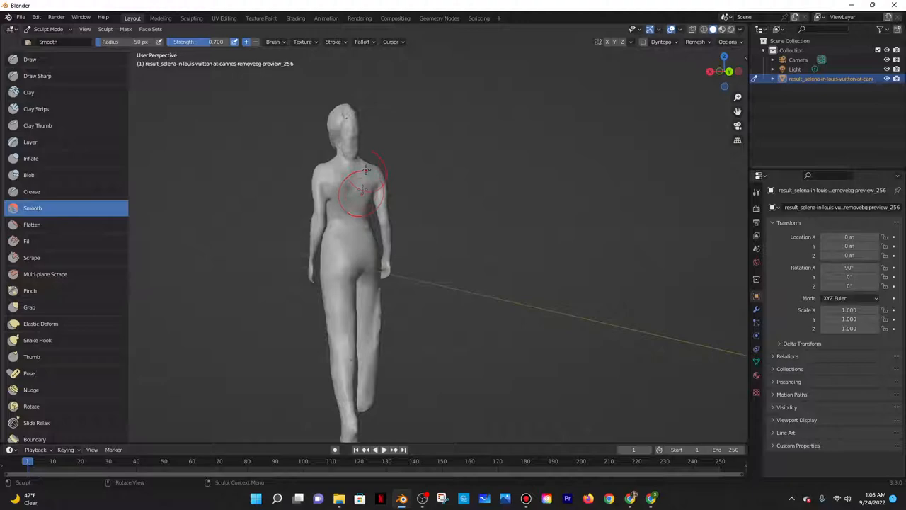
drag(361, 192, 410, 273)
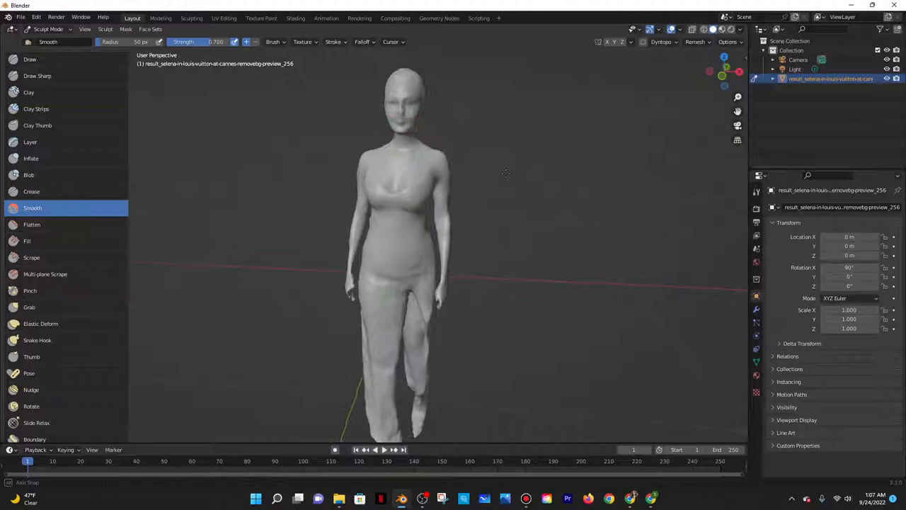
click(21, 17)
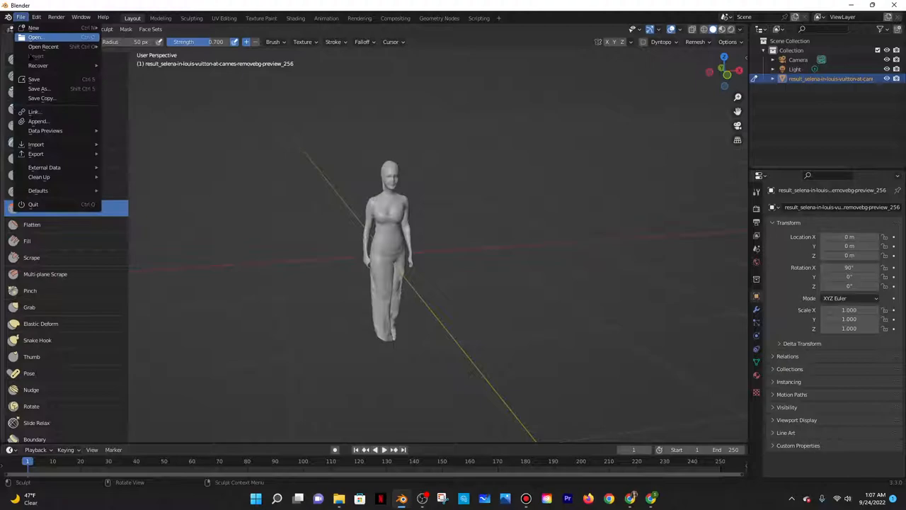
- Leave Blender's File menu and return to the Colab PIFuHD results
click(36, 154)
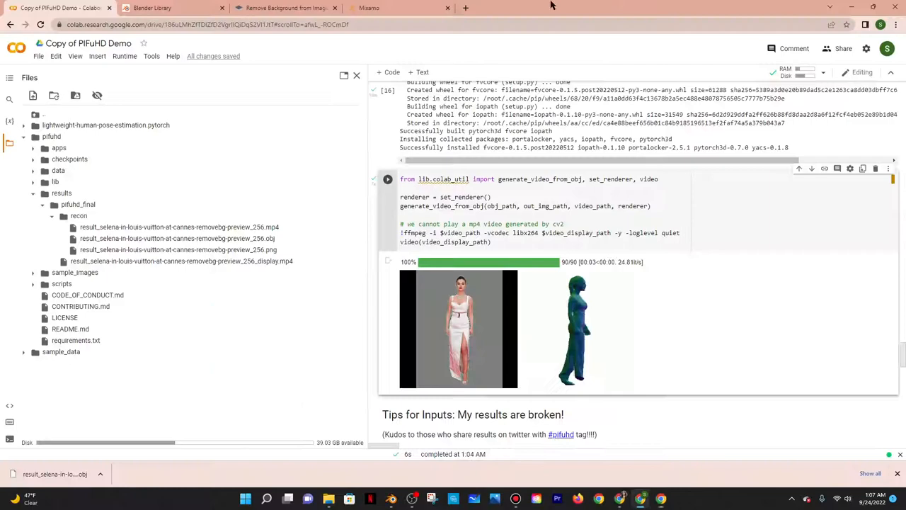
- Upload the PIFuHD OBJ from the Desktop through Mixamo's Upload Character dialog
click(397, 8)
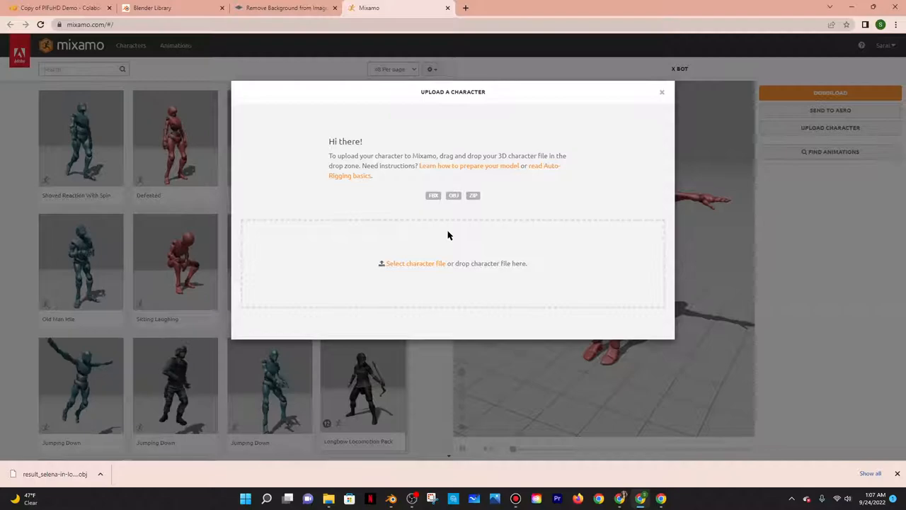
click(415, 263)
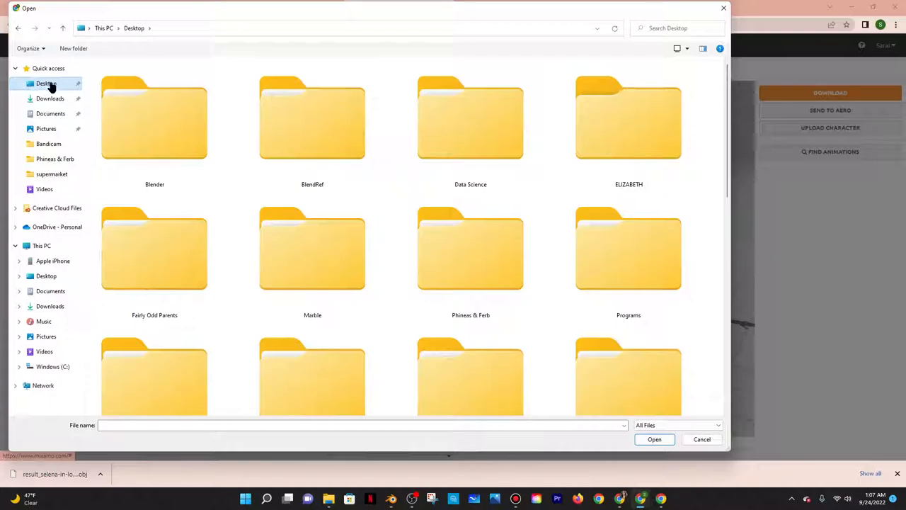
click(655, 439)
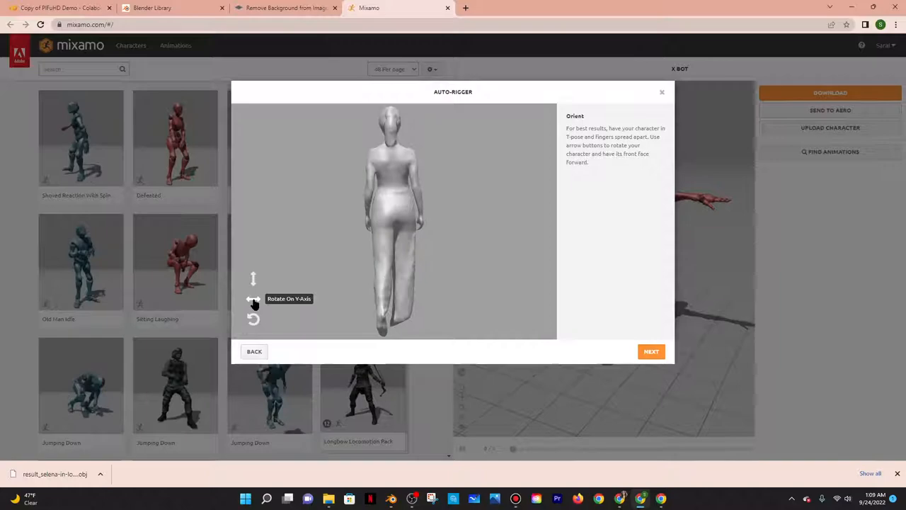
- Rotate the model, place chin, wrist, elbow, knee and groin markers, and confirm the rig
click(651, 351)
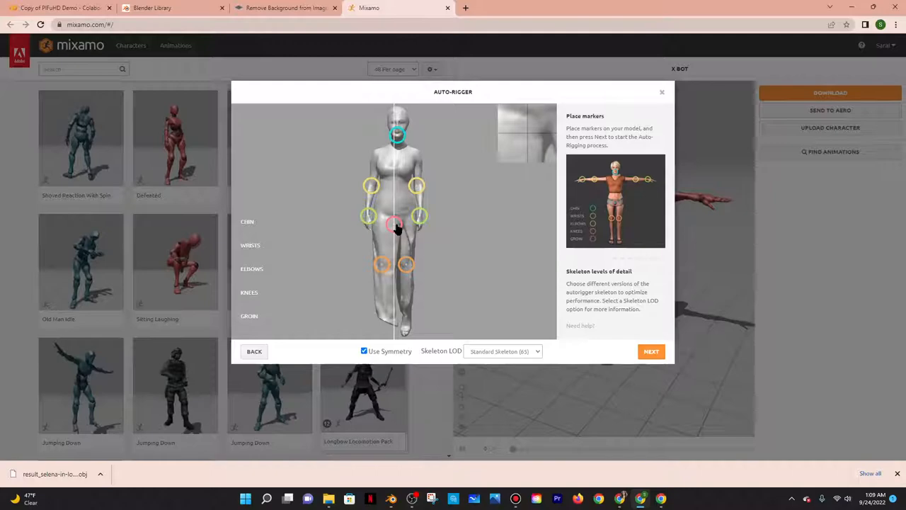
click(651, 351)
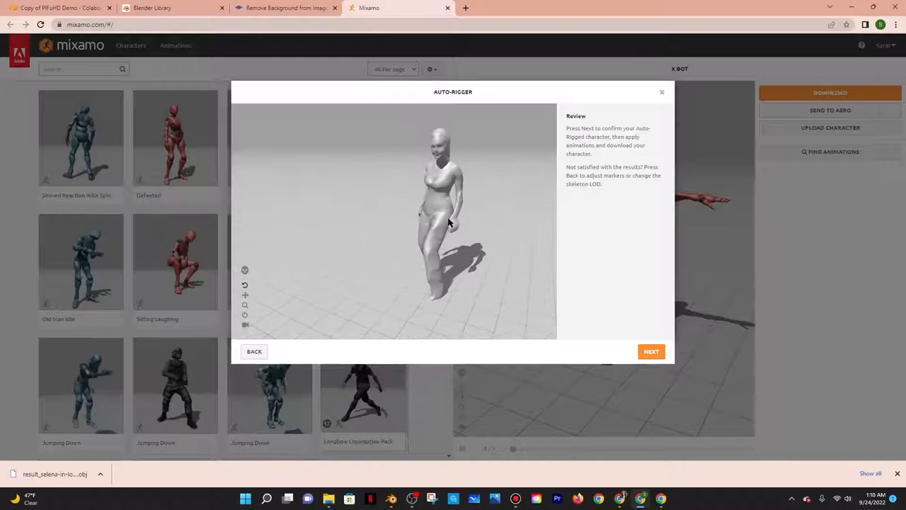
click(651, 351)
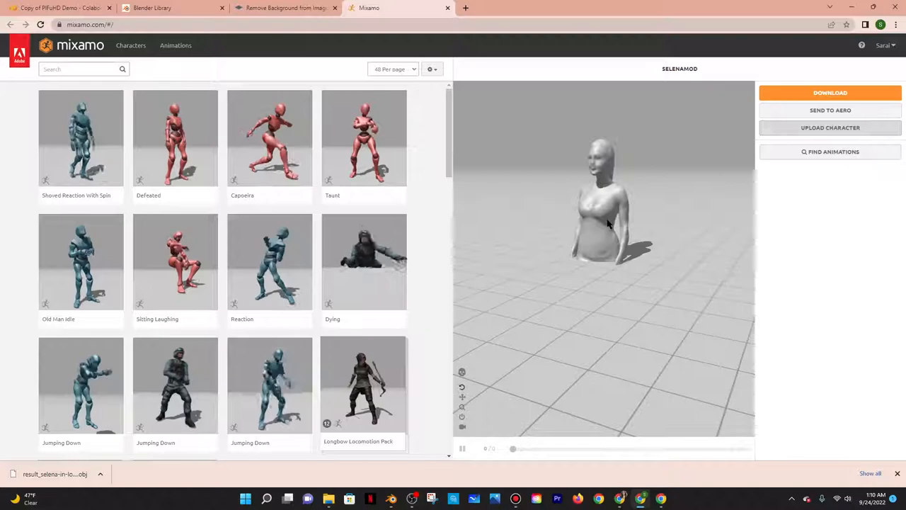
mouse_move(462, 373)
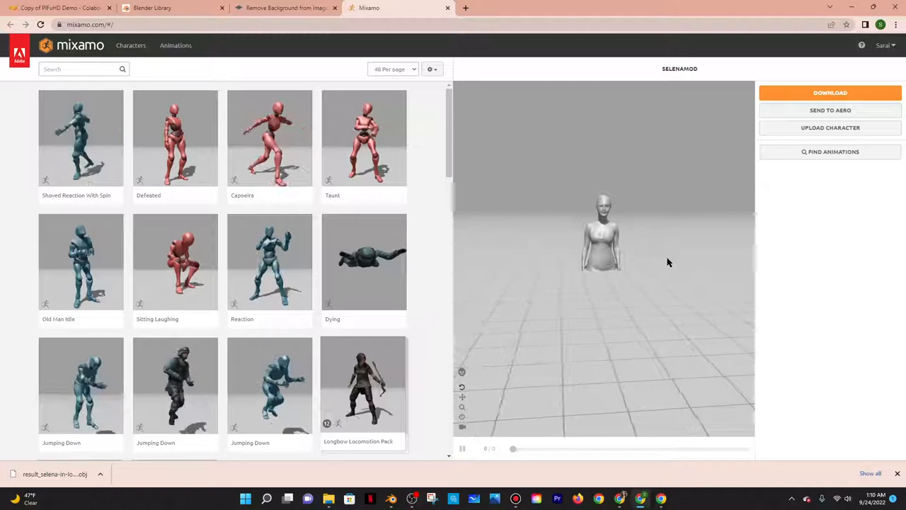
- Preview the Rumba Dancing, Sitting Laughing, Praying and Female Dynamic Pose animations on the character
click(269, 255)
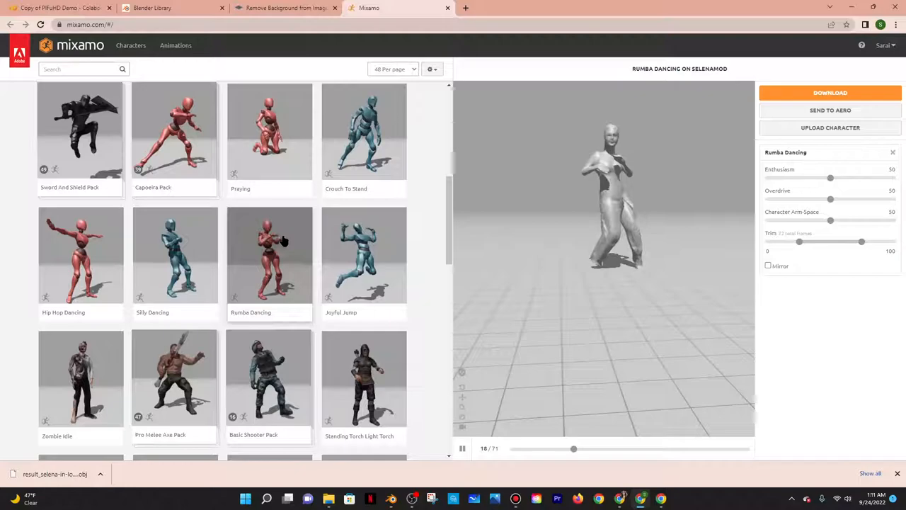
scroll(down, 3)
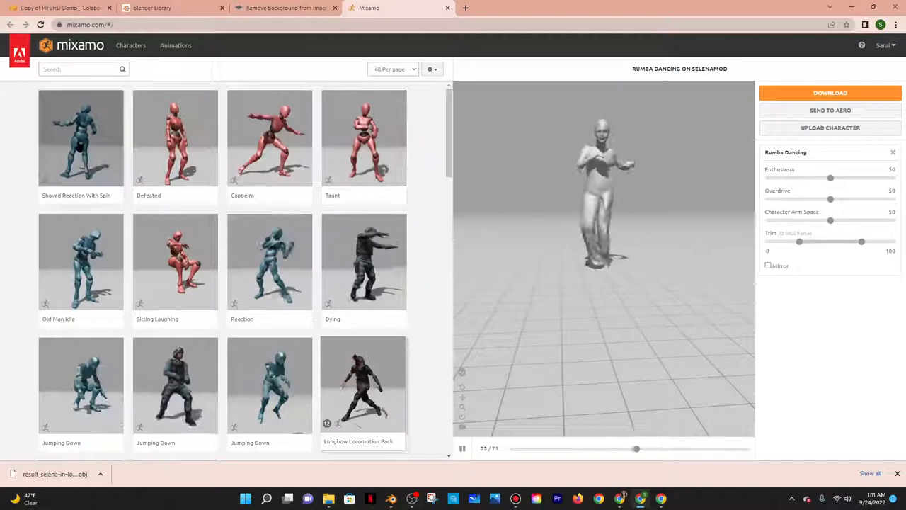
click(175, 138)
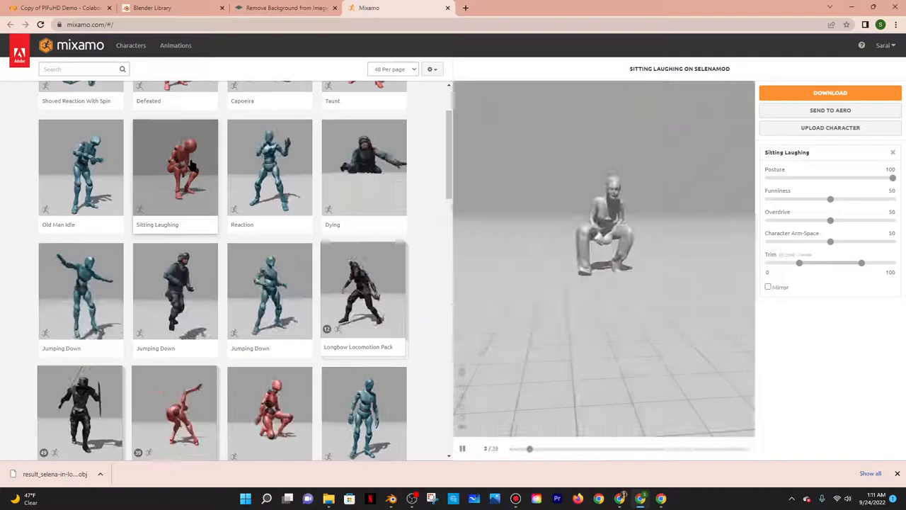
click(269, 178)
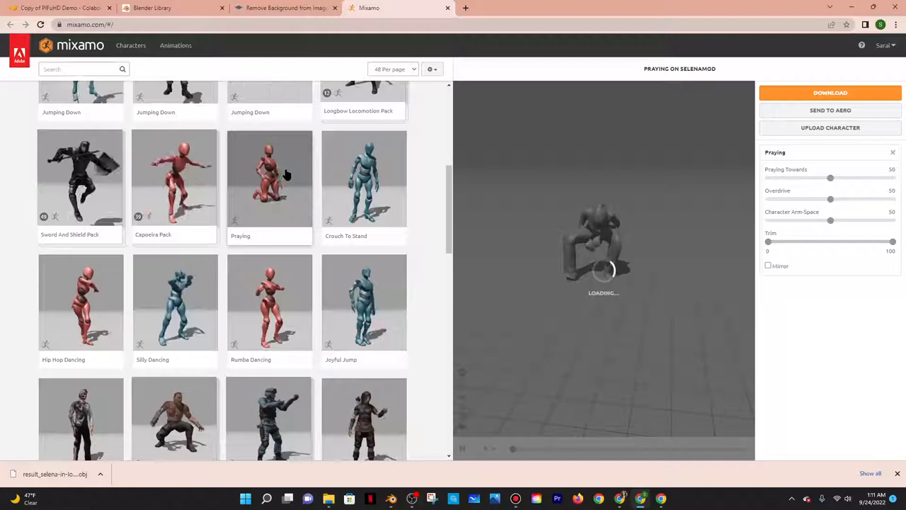
click(269, 313)
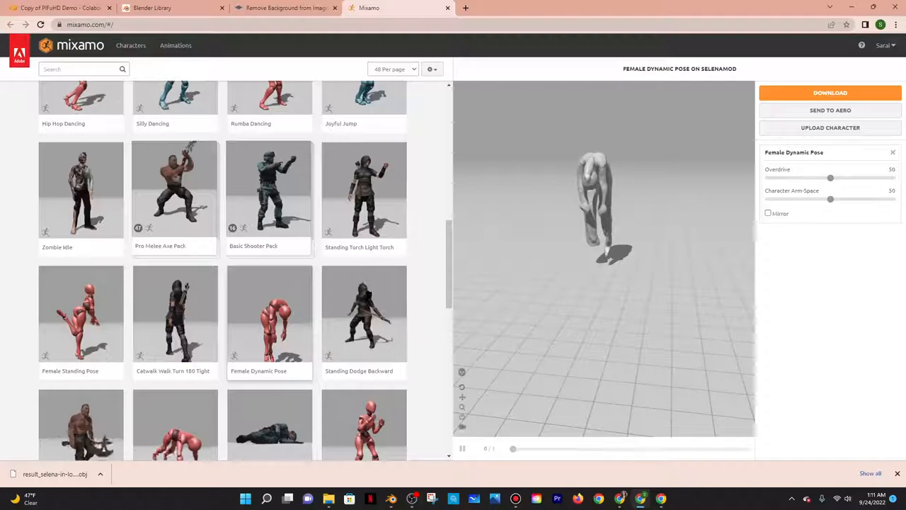
- Apply the Catwalk Walk Turn 180 Tight animation to the character
click(175, 313)
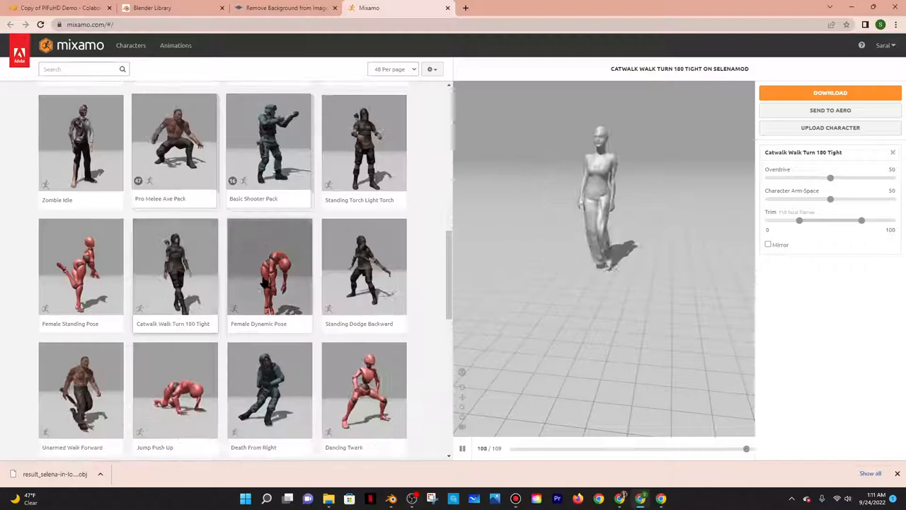
scroll(down, 3)
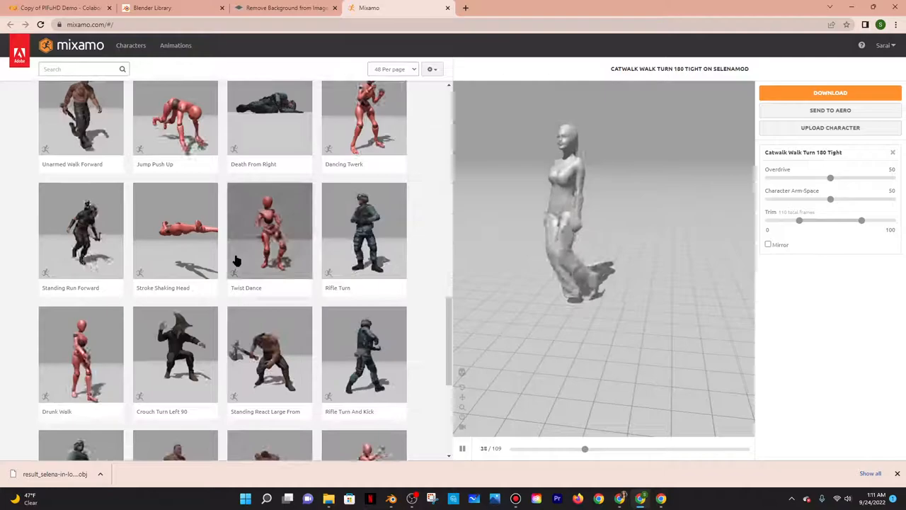
scroll(down, 3)
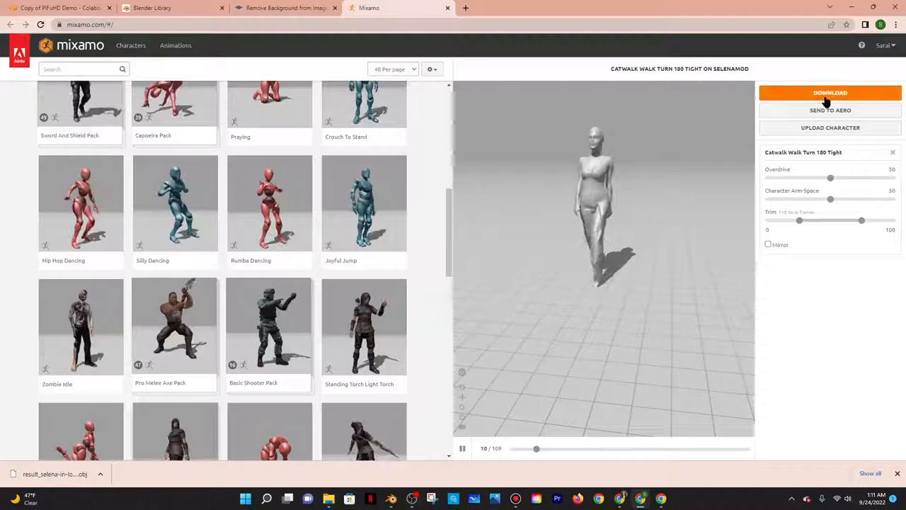
- Download the catwalk-animated character as FBX Binary with Skin at 30 fps
click(830, 93)
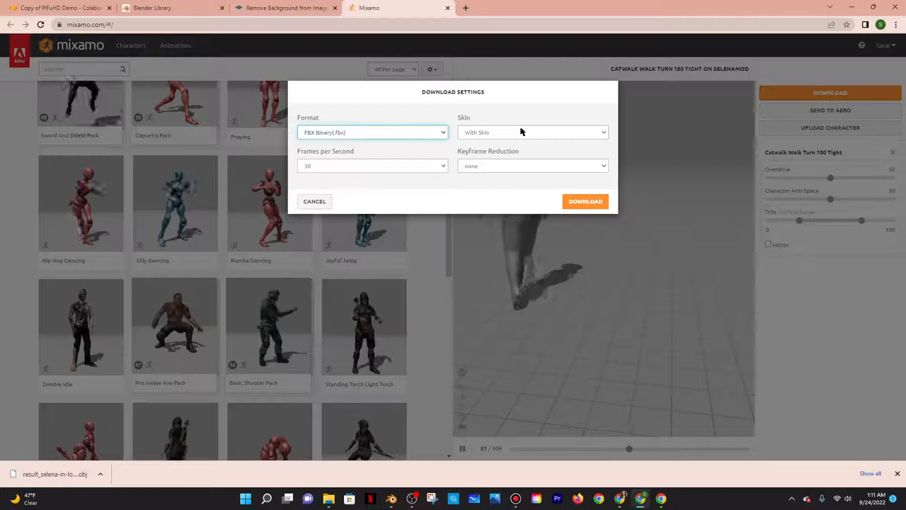
click(585, 201)
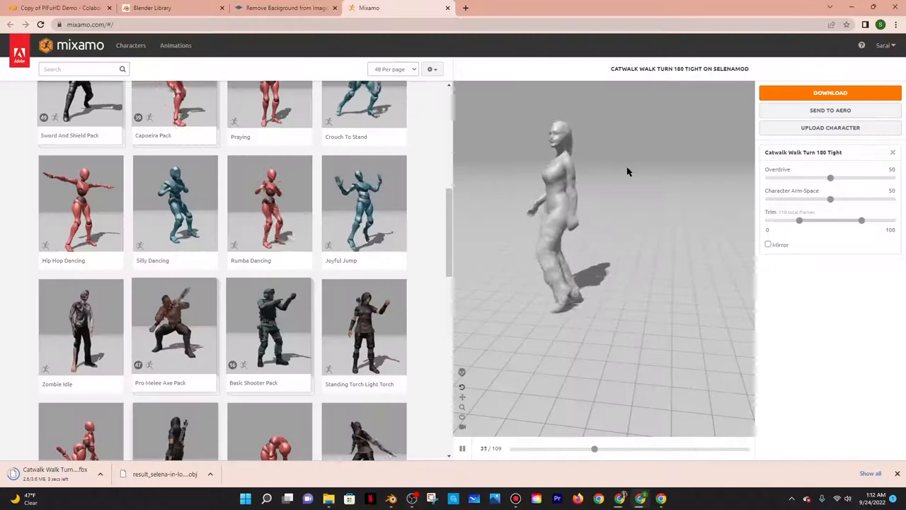
click(830, 127)
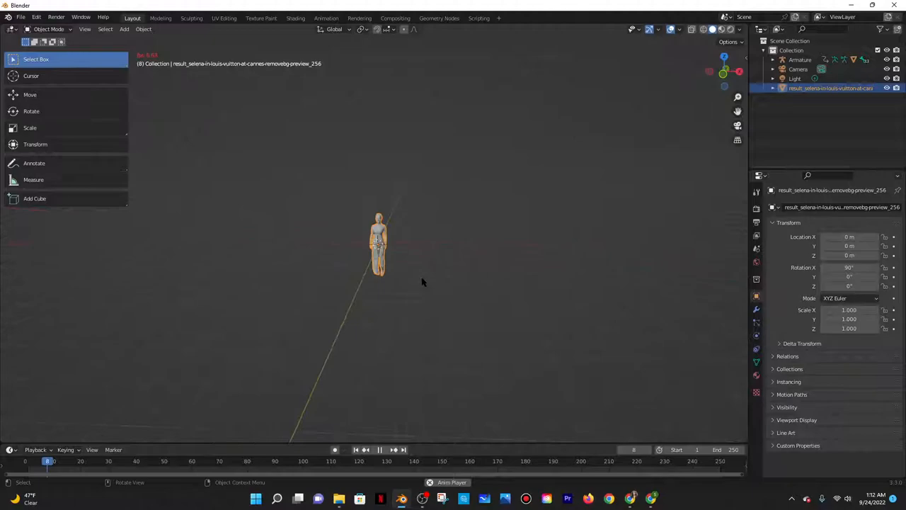
- Import the downloaded catwalk FBX through Blender's File menu
click(21, 17)
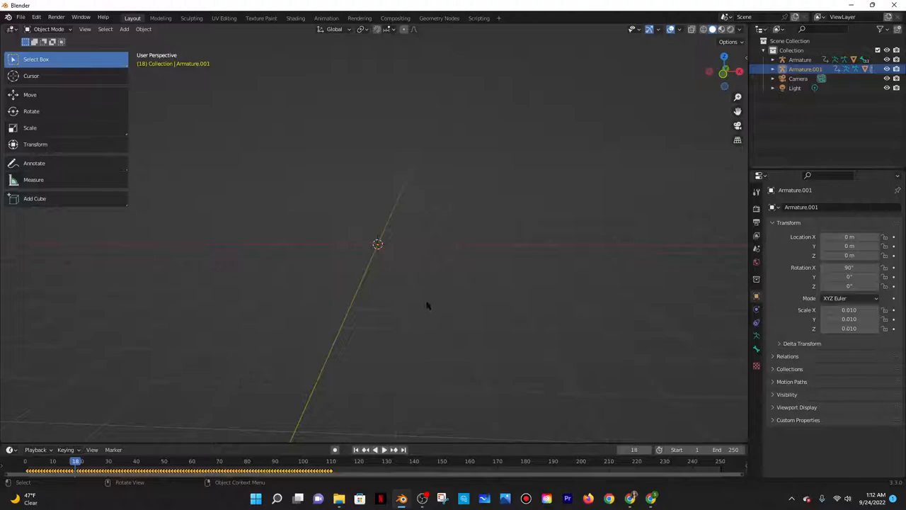
- Select Armature in the Outliner, set the End frame to 115, and play the catwalk
click(316, 461)
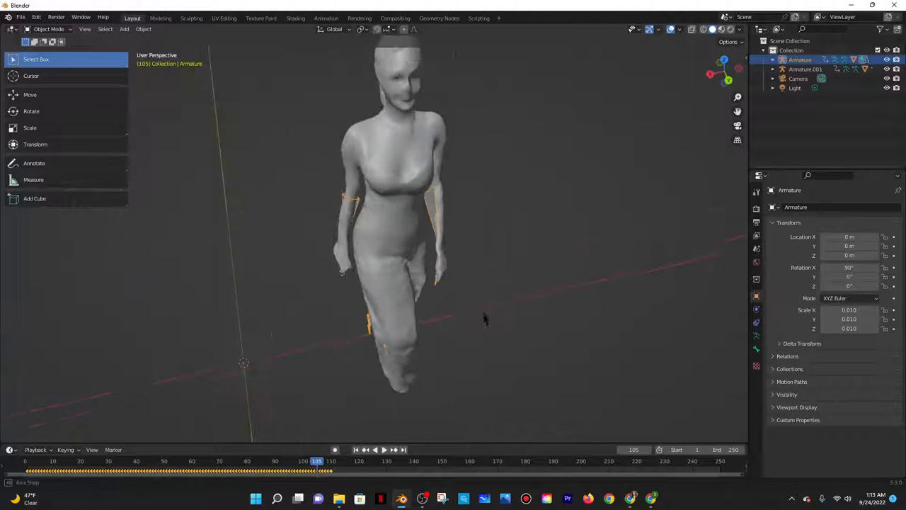
click(375, 450)
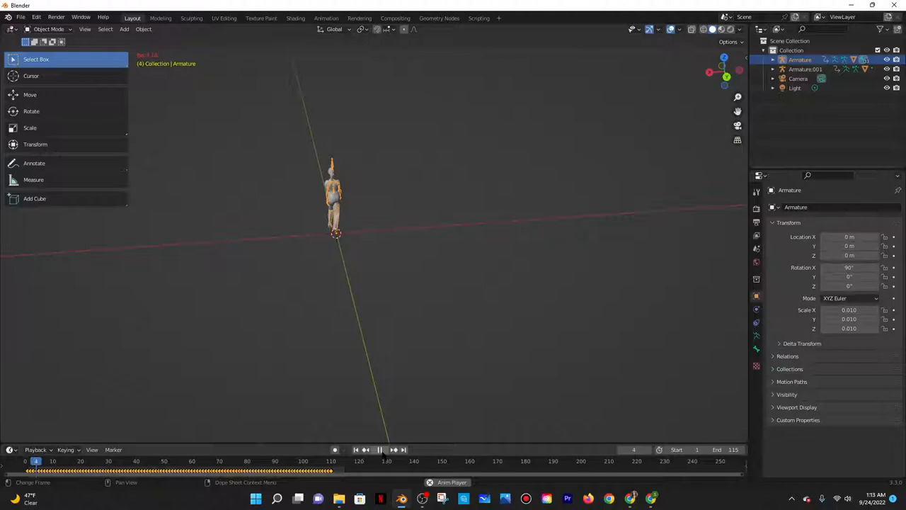
click(380, 449)
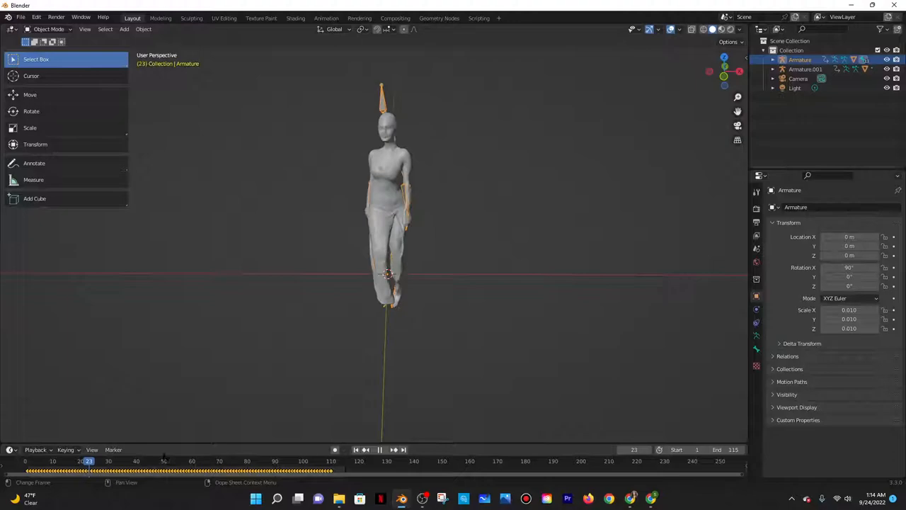
click(319, 461)
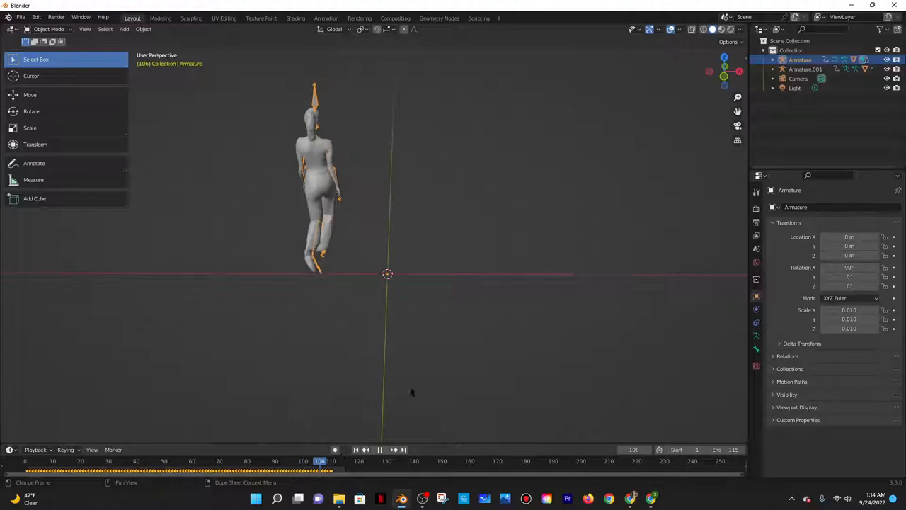